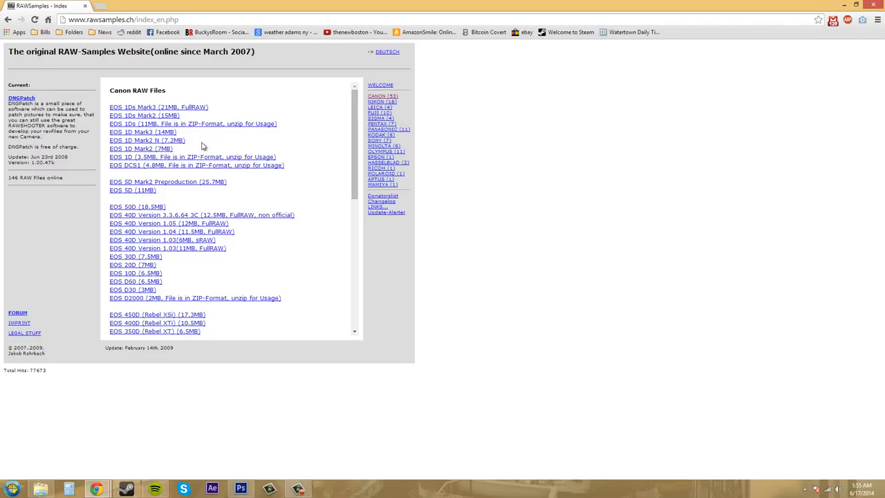
mouse_move(196, 143)
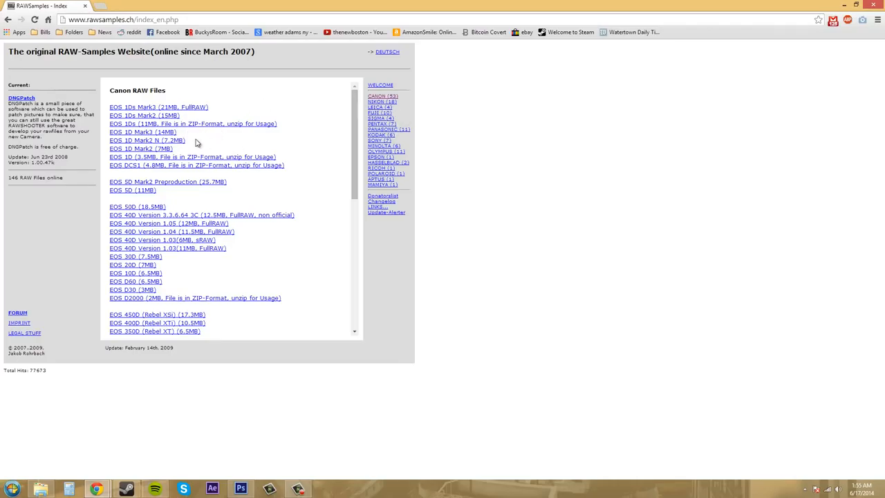
mouse_move(379, 134)
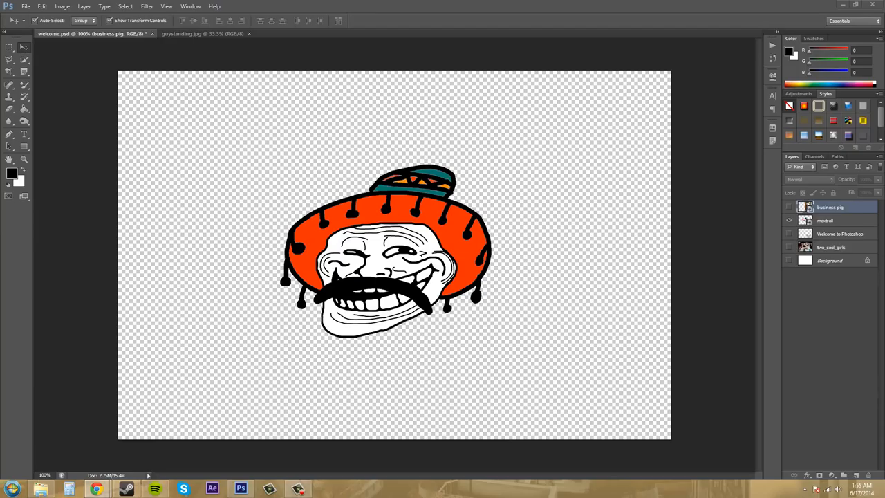
mouse_move(680, 216)
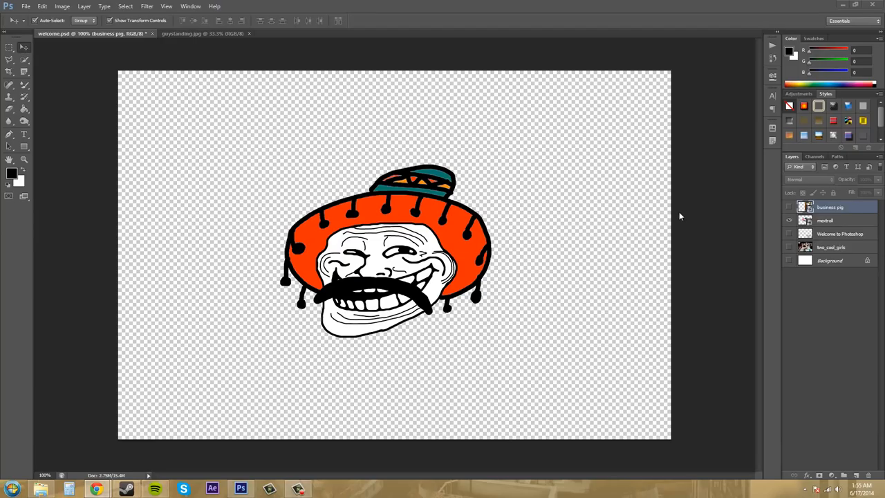
mouse_move(658, 208)
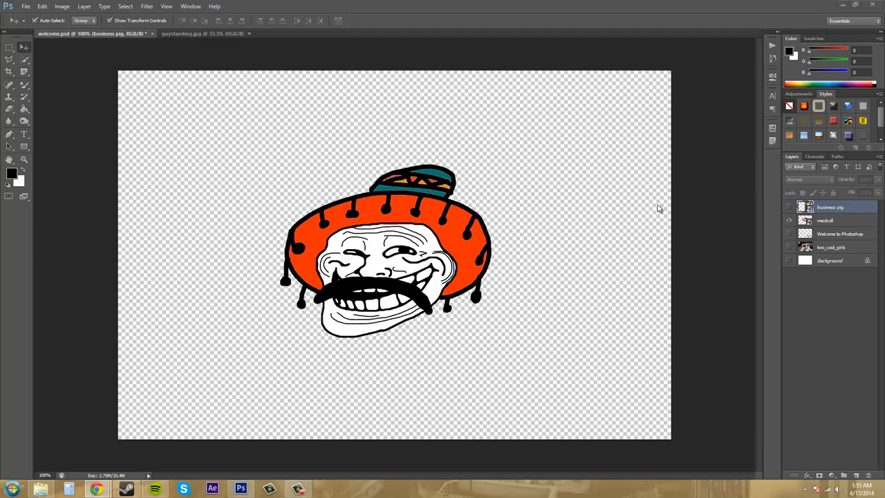
mouse_move(129, 117)
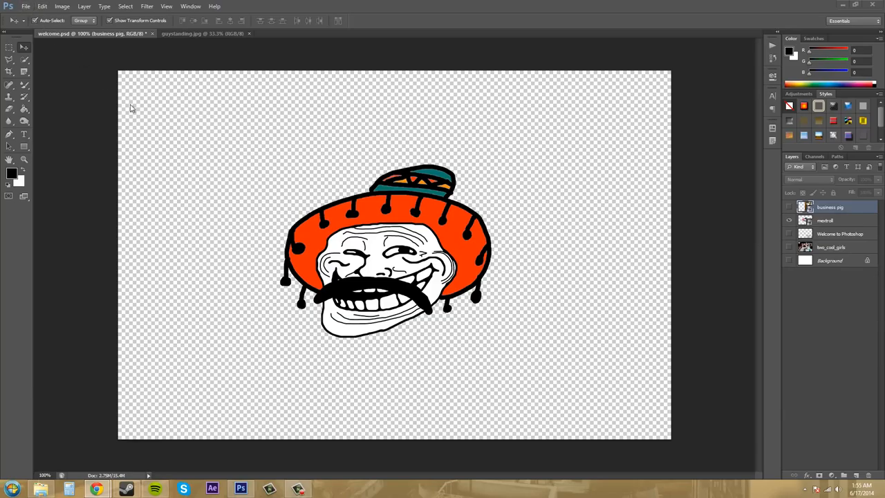
mouse_move(700, 264)
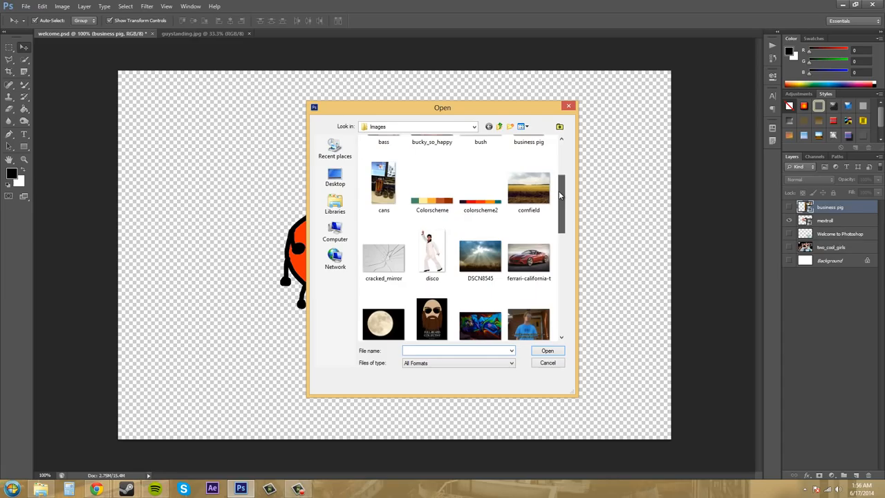
- Open the Canon raw file RAW_CANON_5D_ARGB from the images folder into Camera Raw
scroll("down", 3)
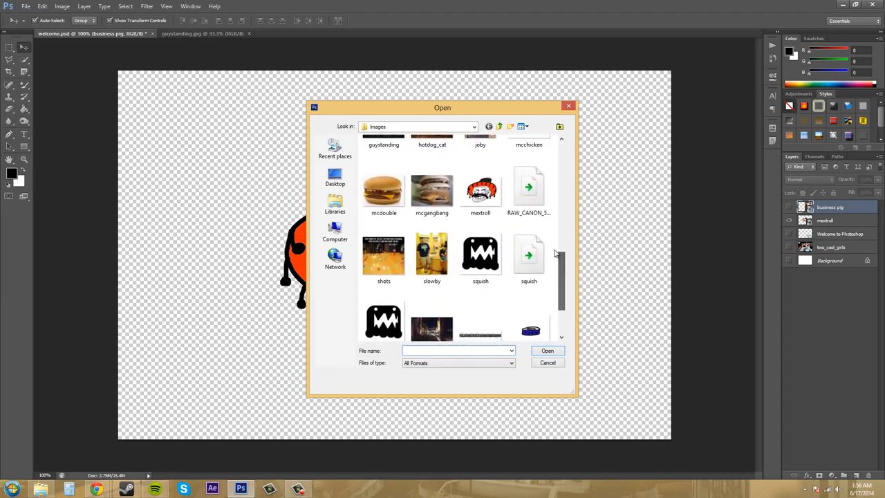
left_click(528, 191)
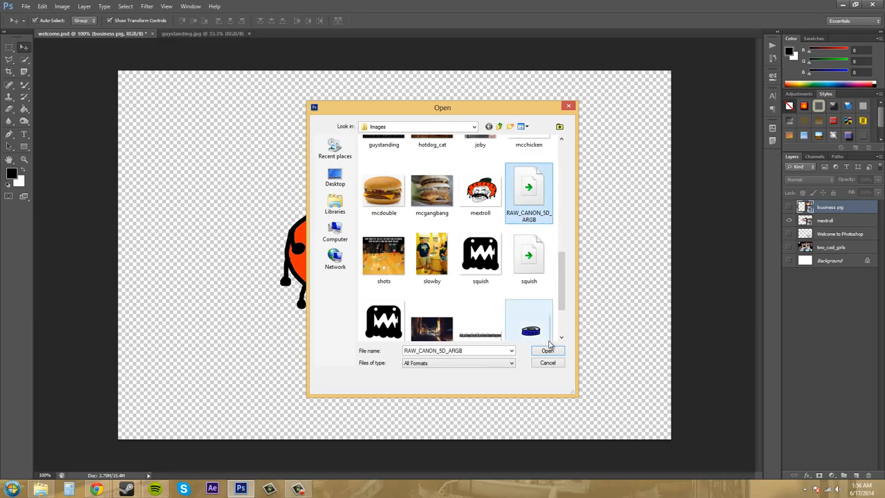
left_click(548, 351)
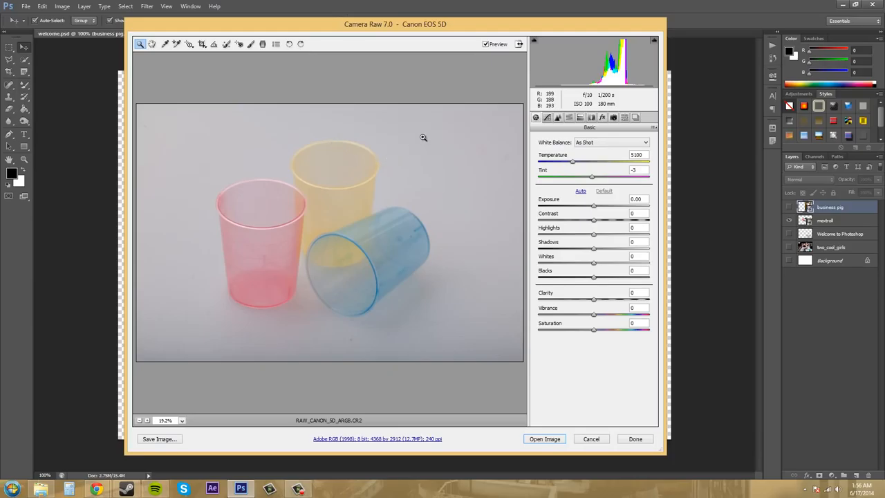
mouse_move(705, 211)
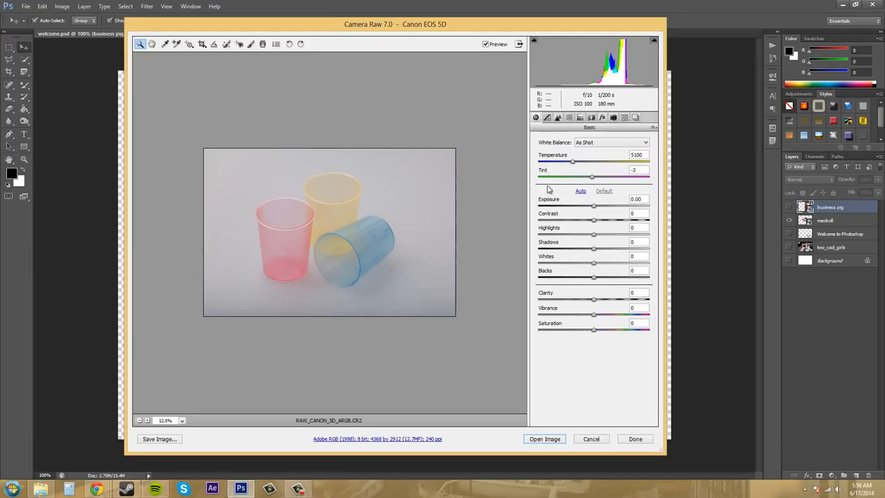
mouse_move(555, 207)
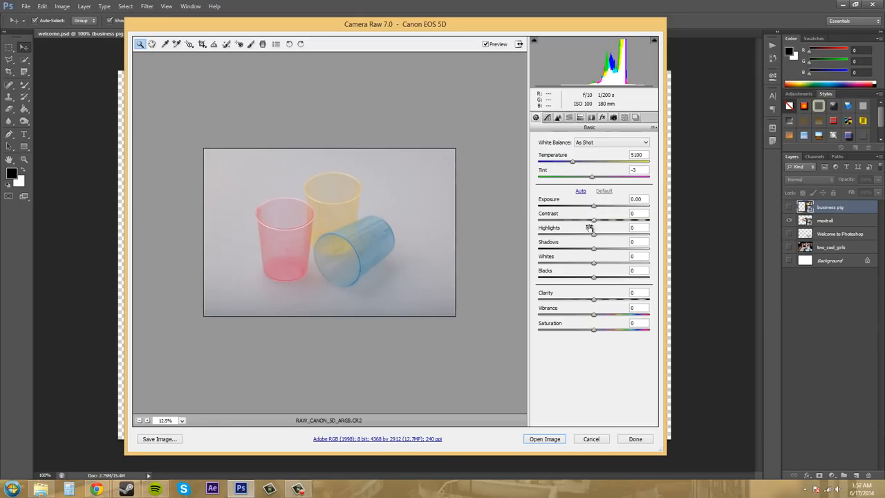
mouse_move(357, 235)
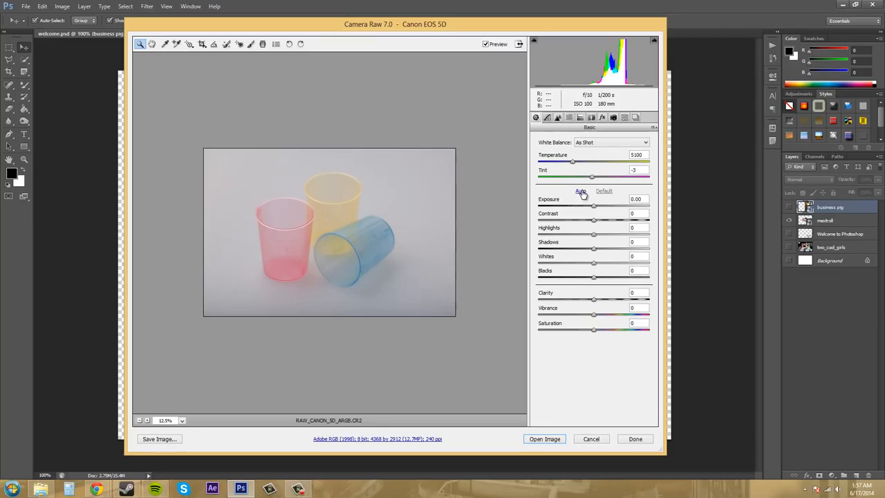
- Apply Auto tone in the Basic panel, brightening the cups with more vivid colour
left_click(581, 191)
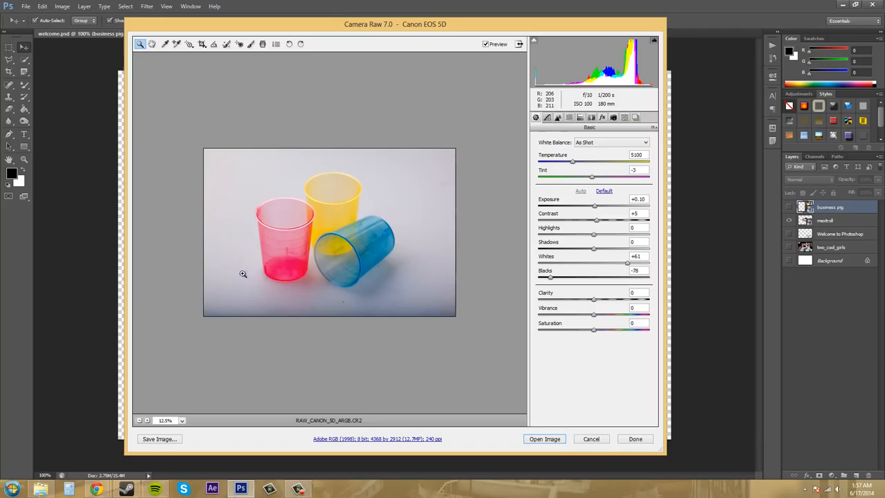
mouse_move(418, 259)
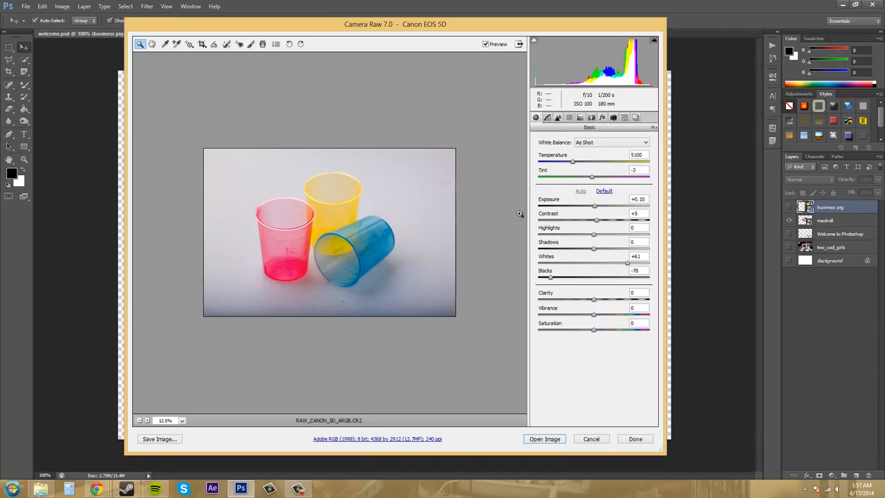
mouse_move(551, 190)
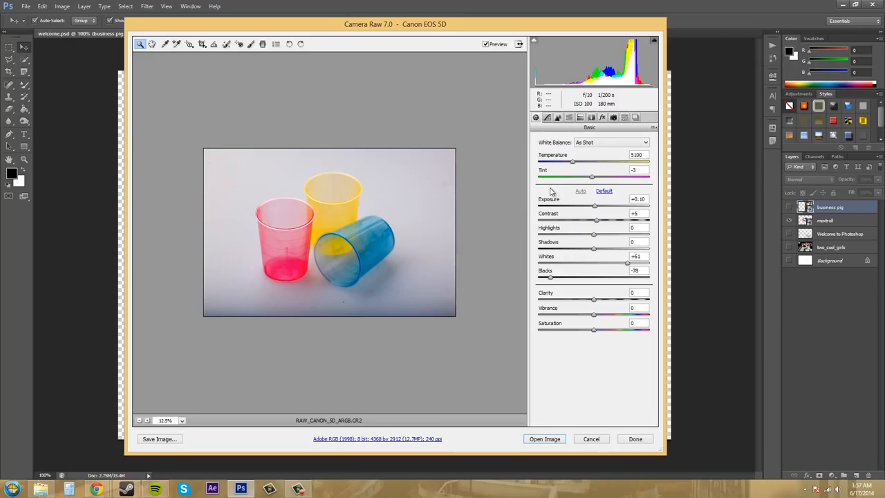
mouse_move(603, 191)
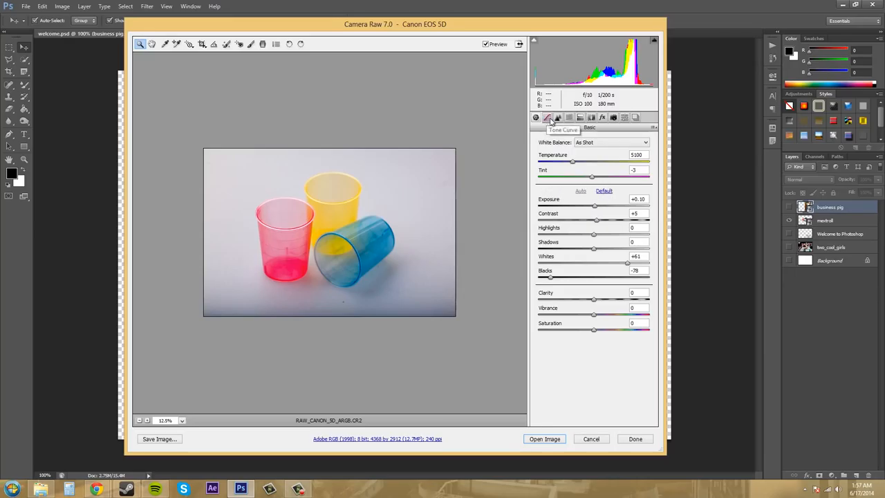
left_click(557, 116)
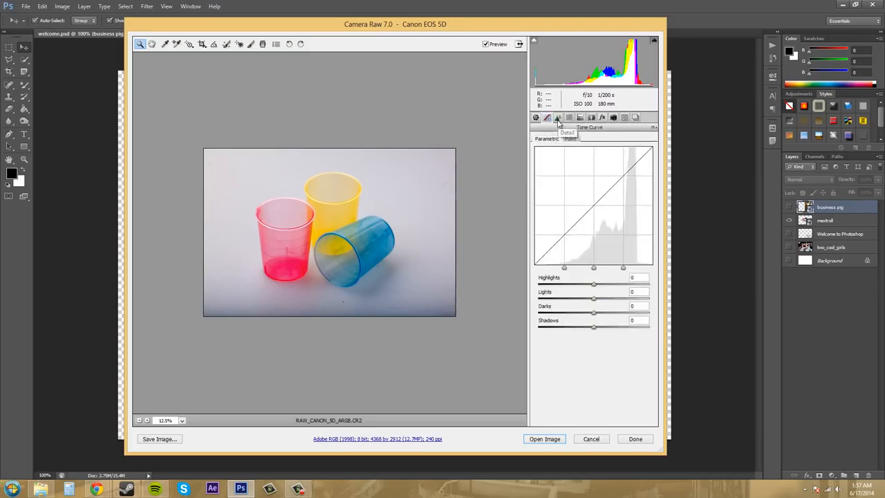
left_click(557, 116)
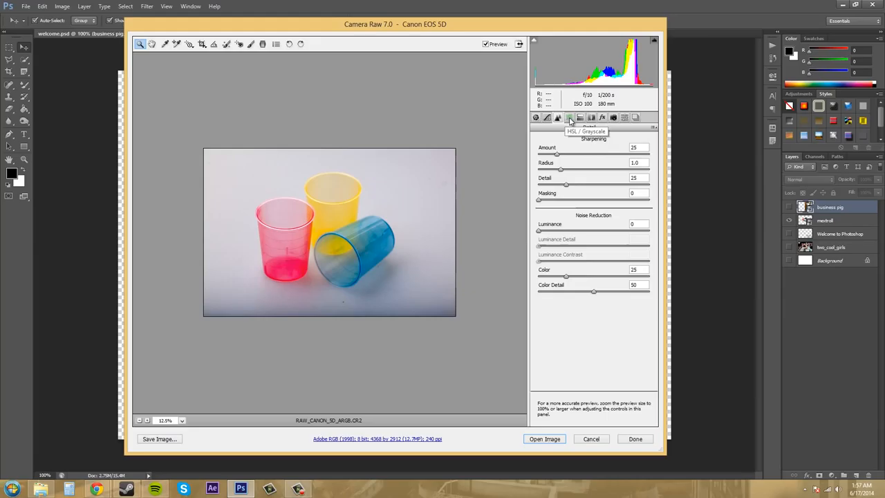
left_click(592, 116)
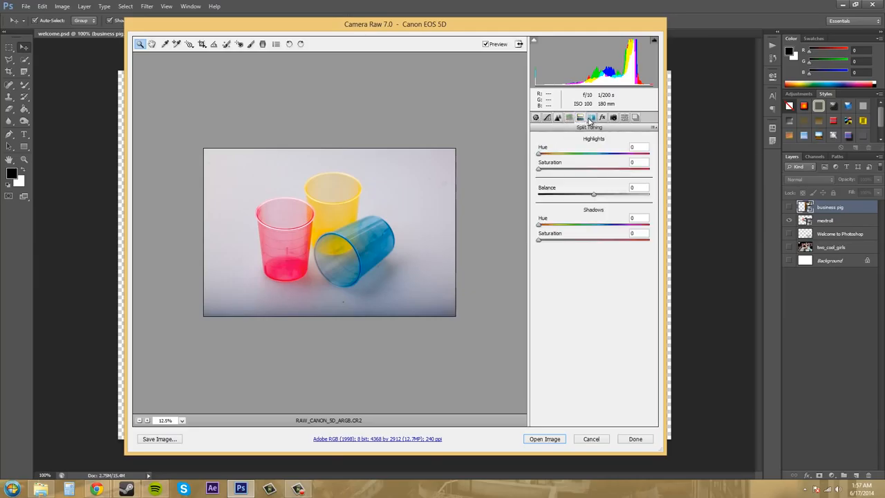
left_click(603, 116)
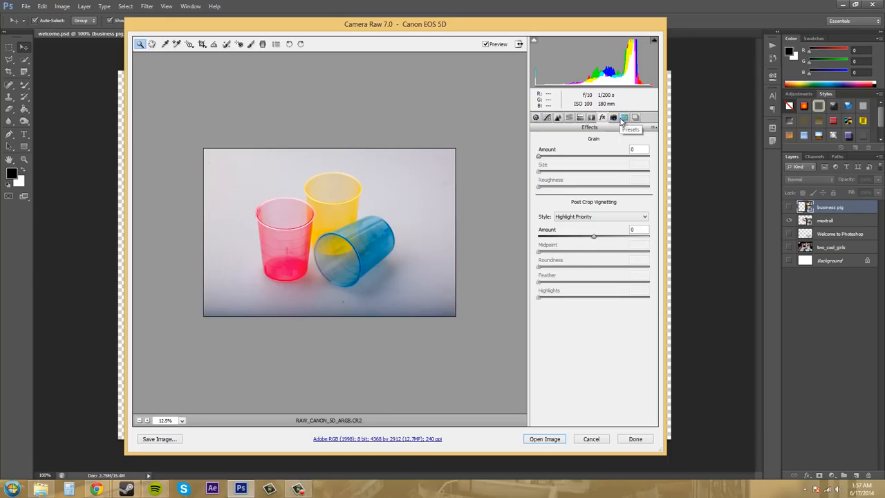
left_click(634, 116)
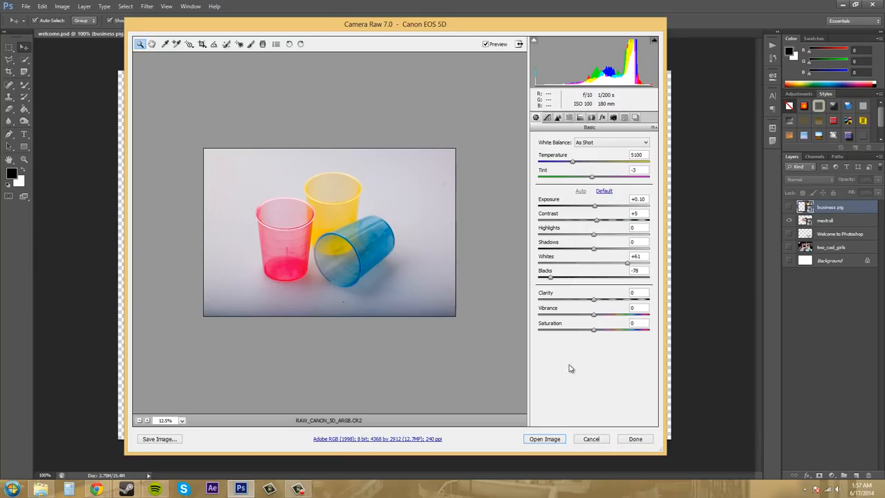
mouse_move(508, 201)
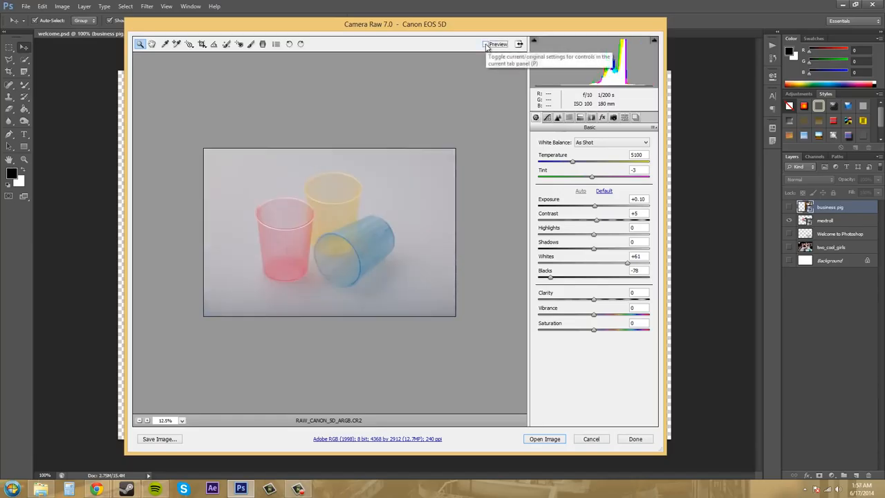
left_click(486, 44)
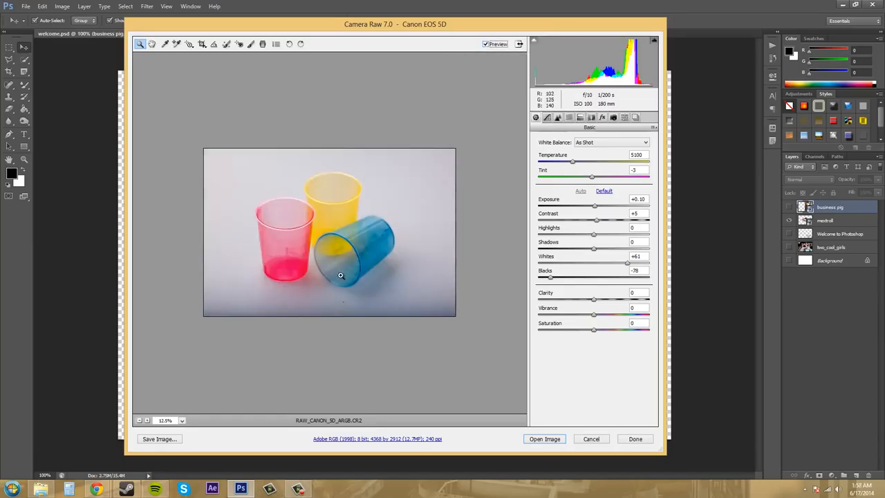
mouse_move(517, 154)
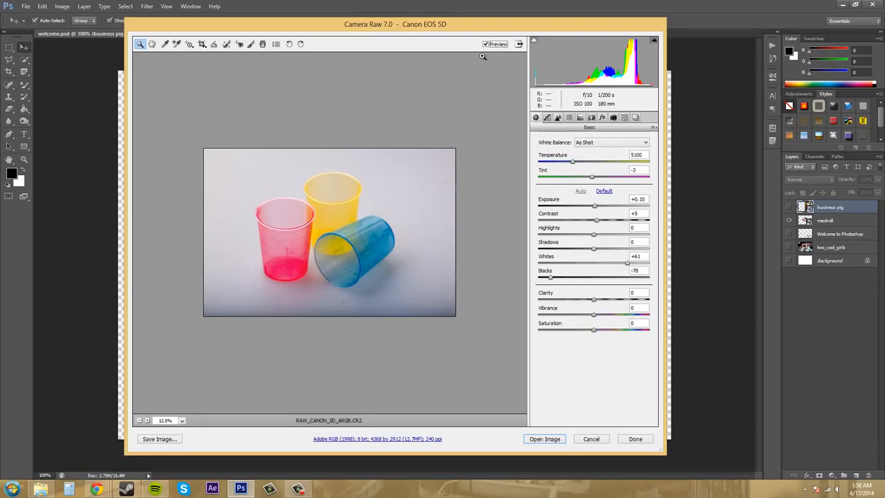
left_click(486, 43)
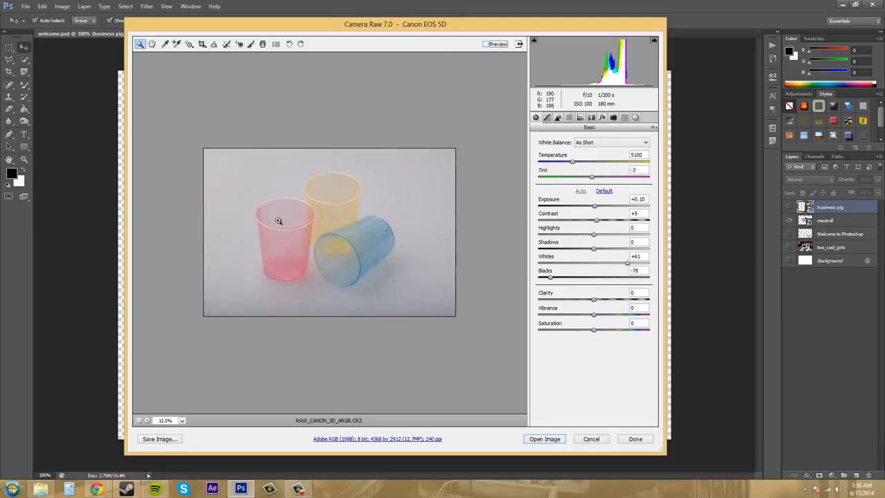
left_click(487, 43)
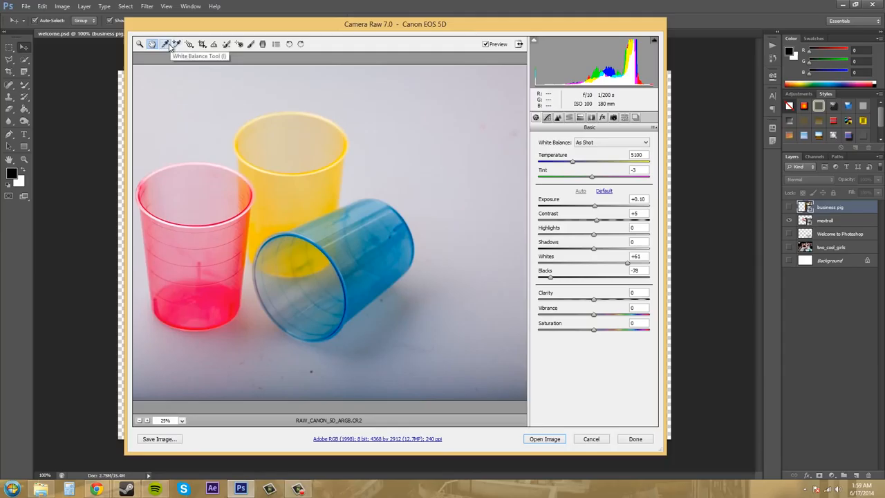
mouse_move(188, 43)
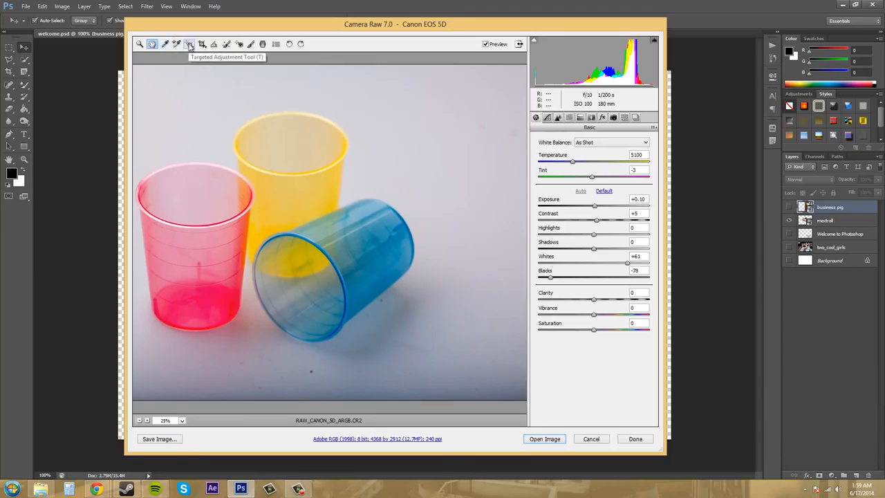
mouse_move(201, 42)
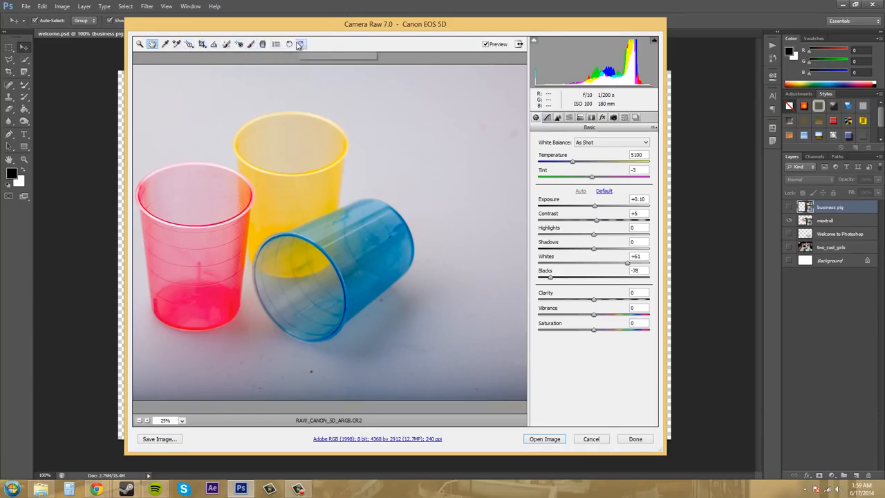
mouse_move(398, 249)
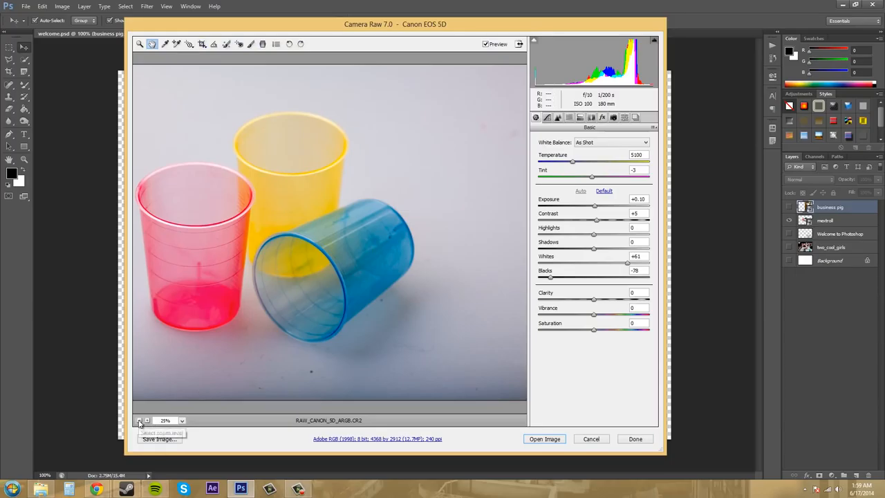
- Zoom the preview out and in, then fit the whole cups photo in view
left_click(140, 420)
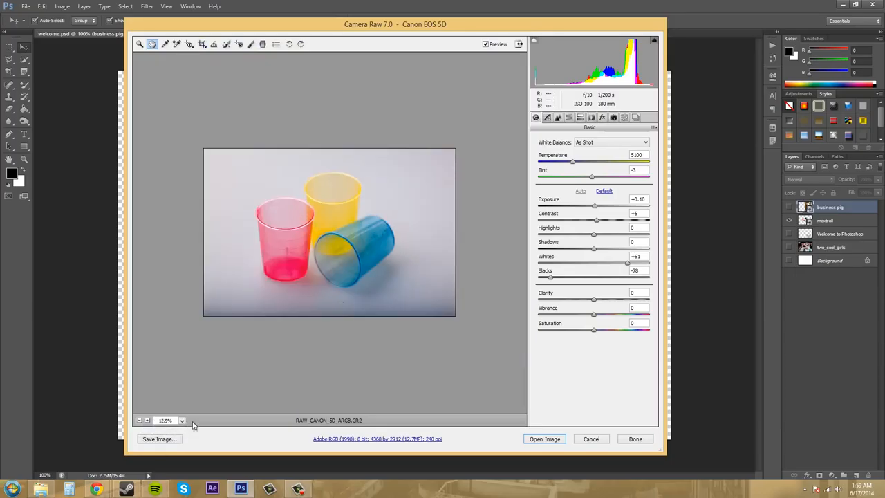
mouse_move(146, 420)
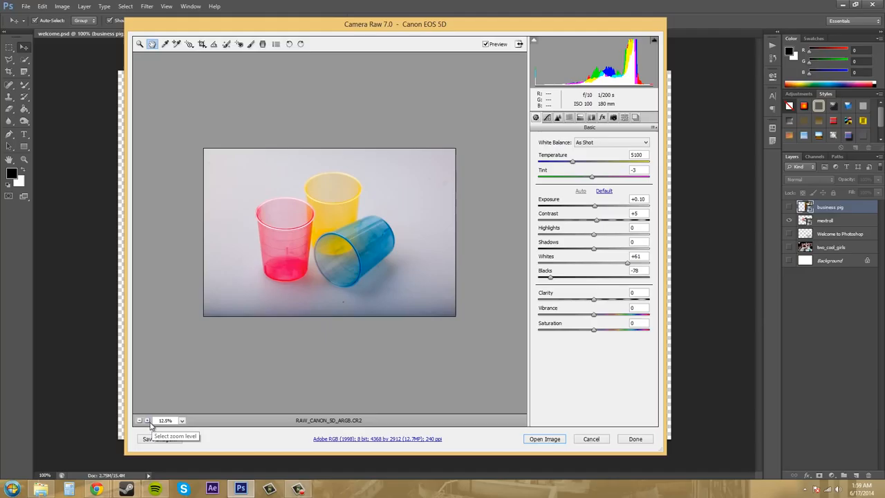
left_click(147, 420)
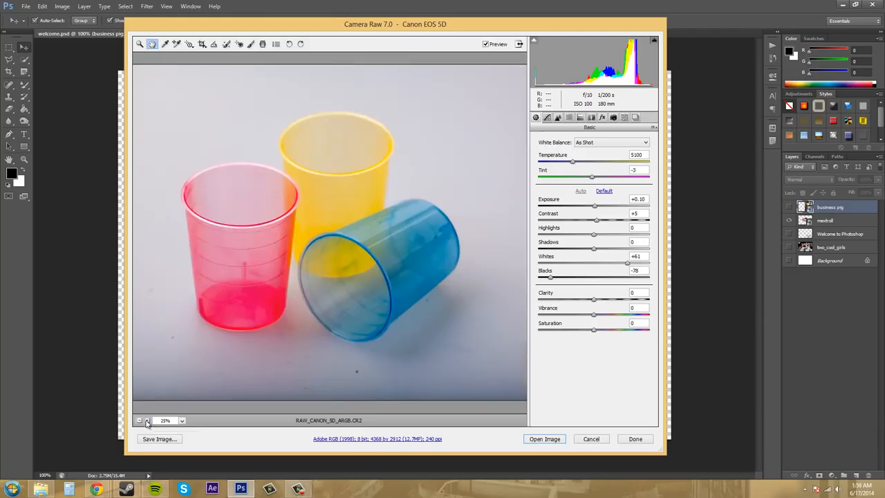
left_click(182, 420)
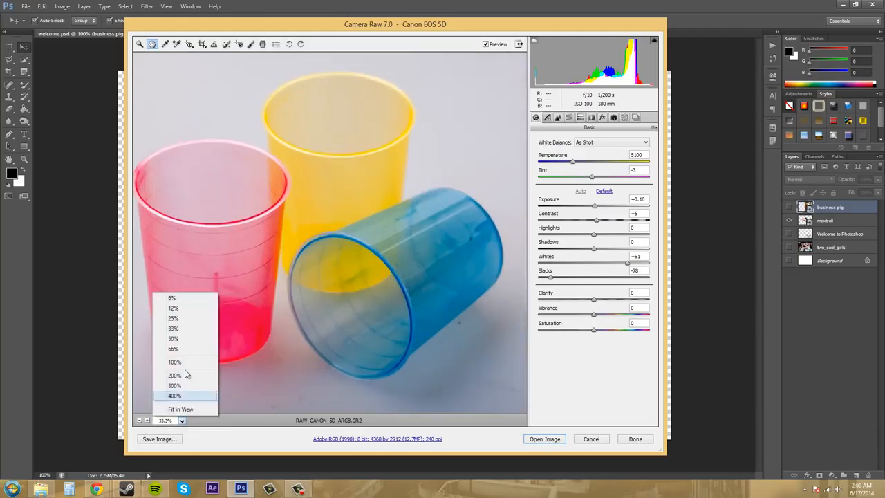
left_click(179, 409)
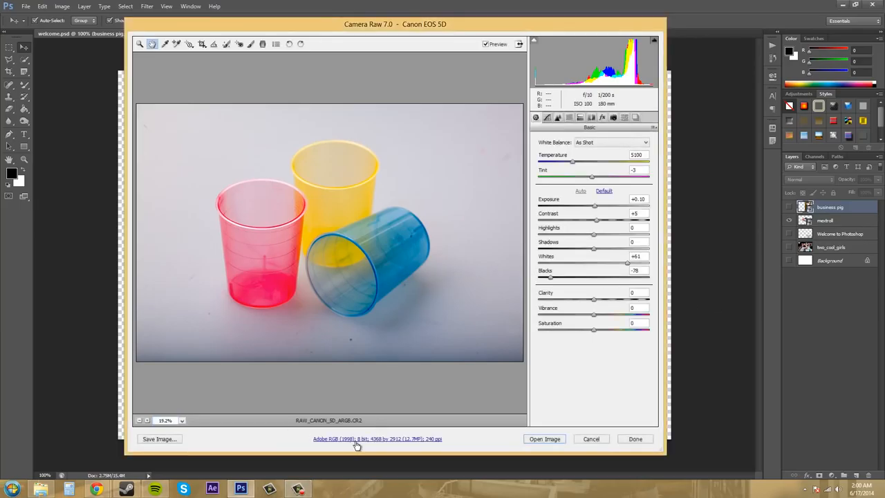
left_click(376, 439)
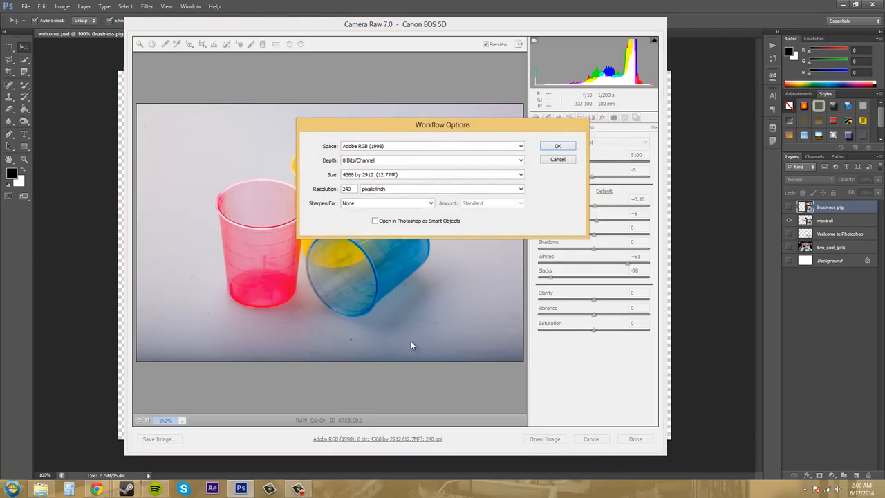
left_click(519, 147)
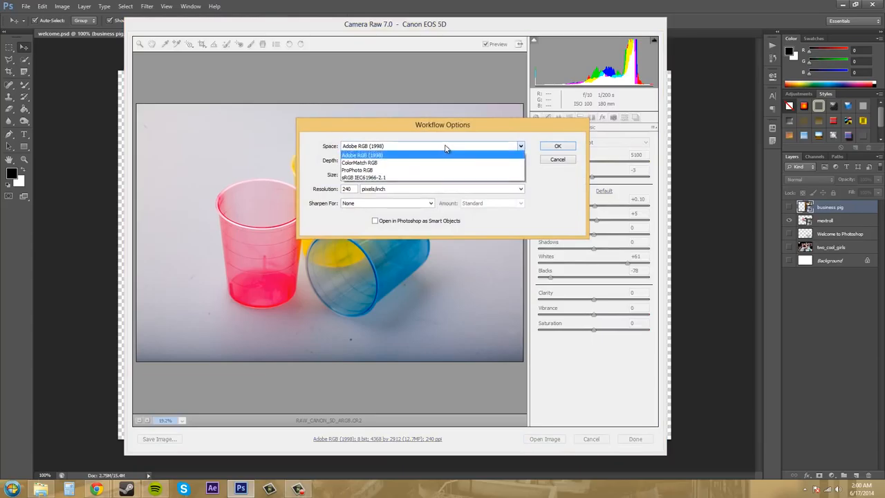
left_click(363, 155)
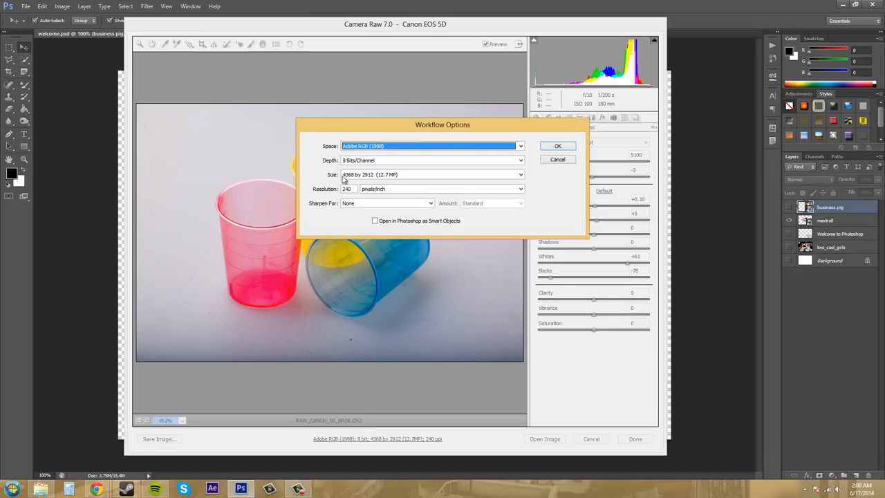
mouse_move(354, 188)
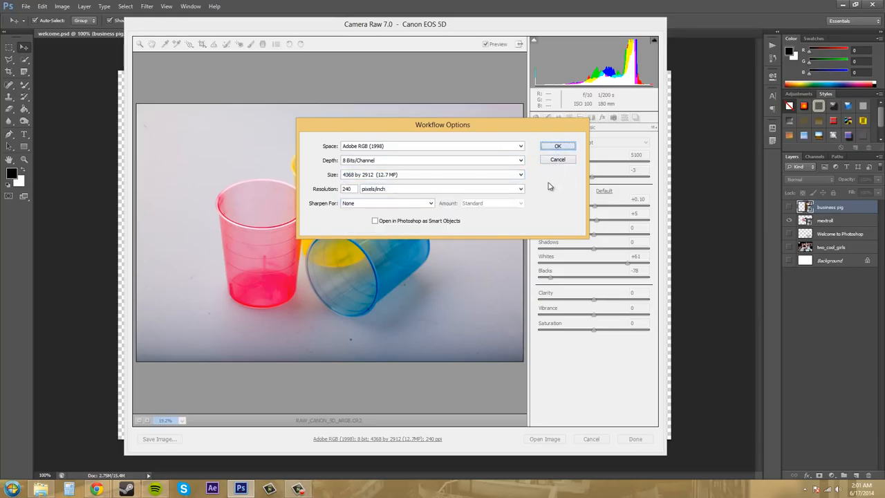
left_click(558, 147)
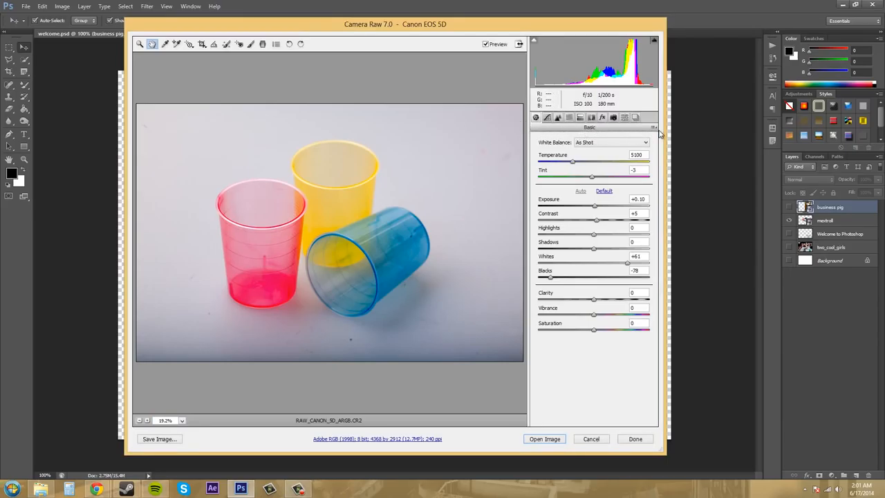
left_click(654, 127)
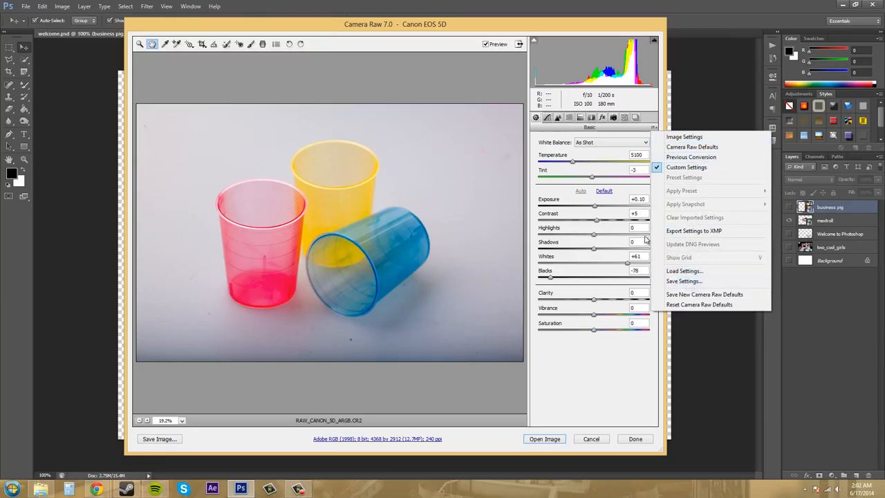
mouse_move(702, 205)
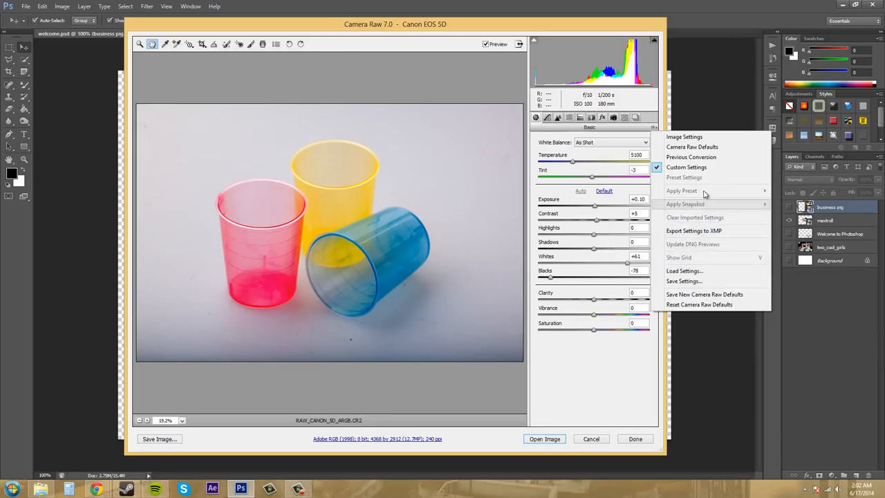
mouse_move(708, 270)
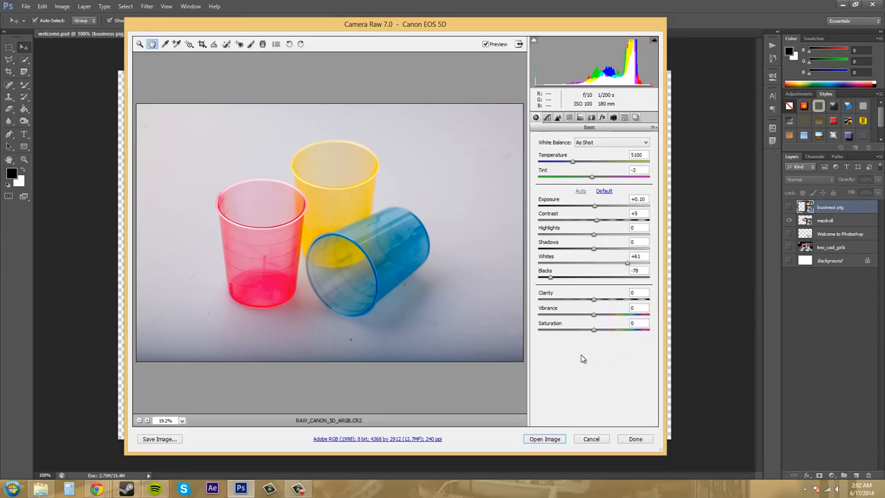
mouse_move(428, 196)
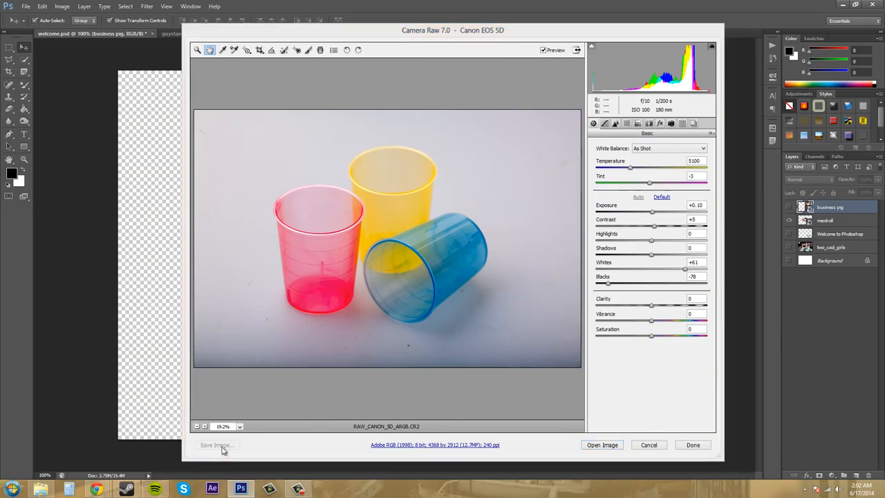
left_click(217, 445)
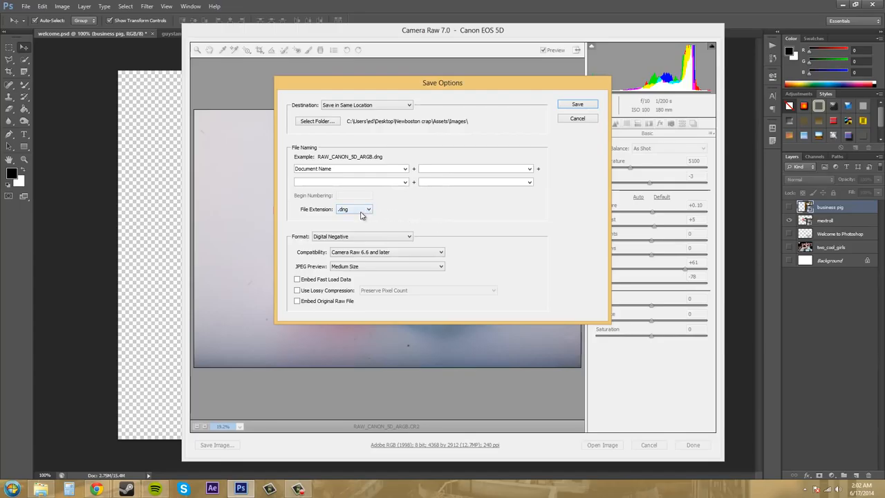
mouse_move(364, 214)
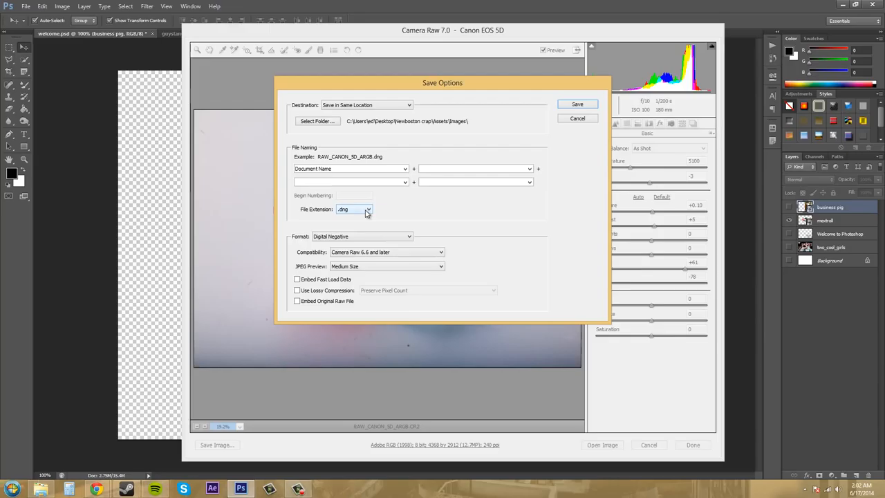
left_click(354, 209)
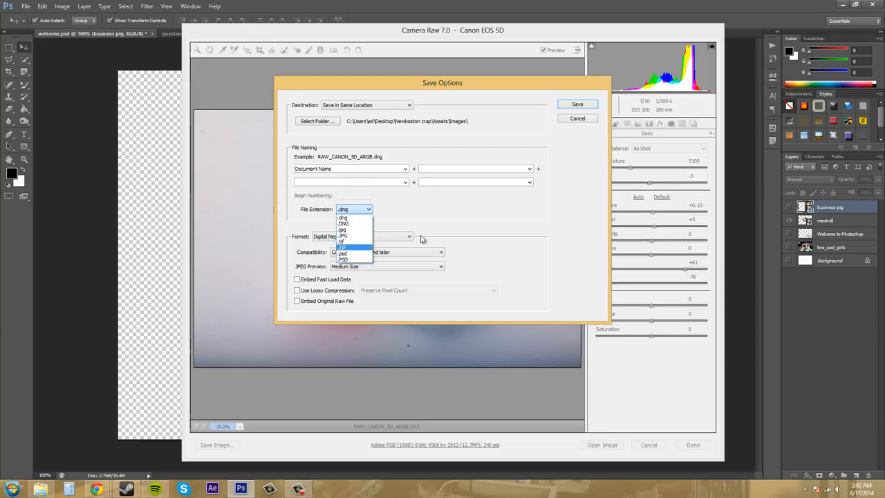
left_click(343, 217)
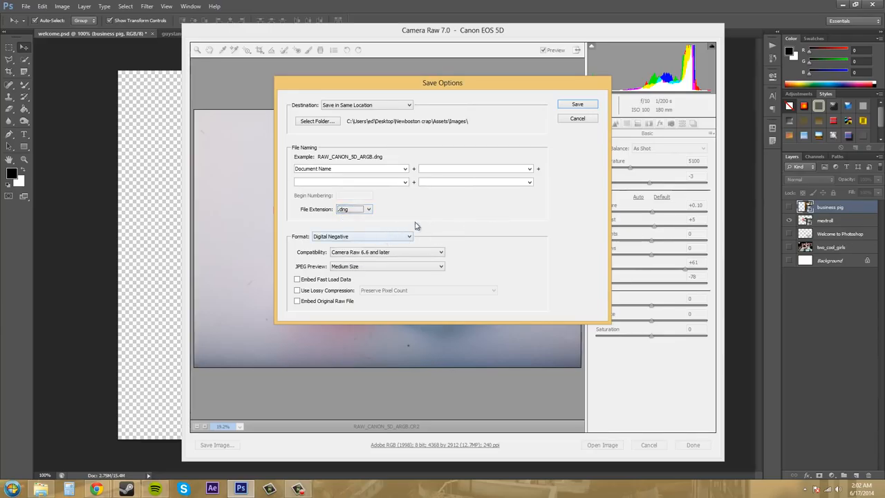
left_click(362, 235)
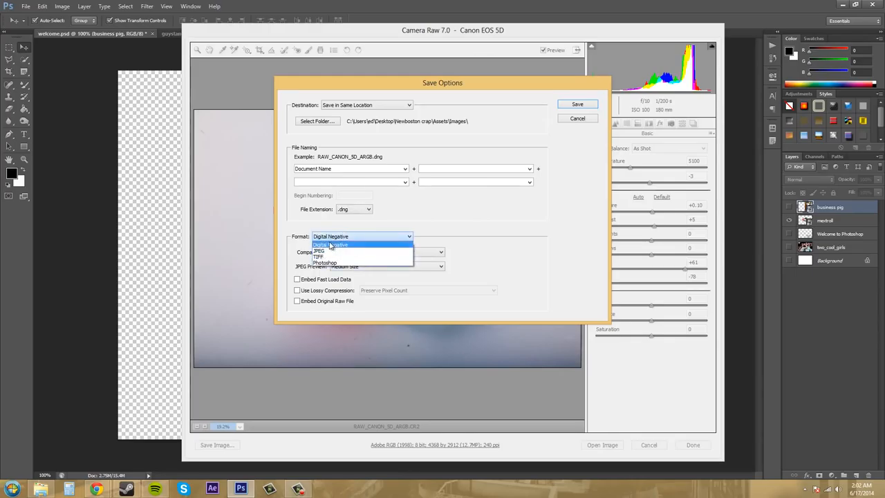
left_click(331, 244)
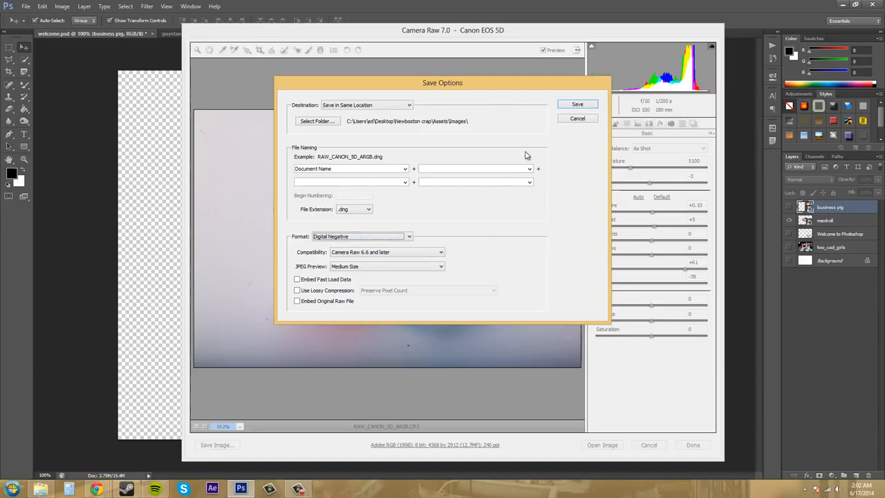
mouse_move(577, 118)
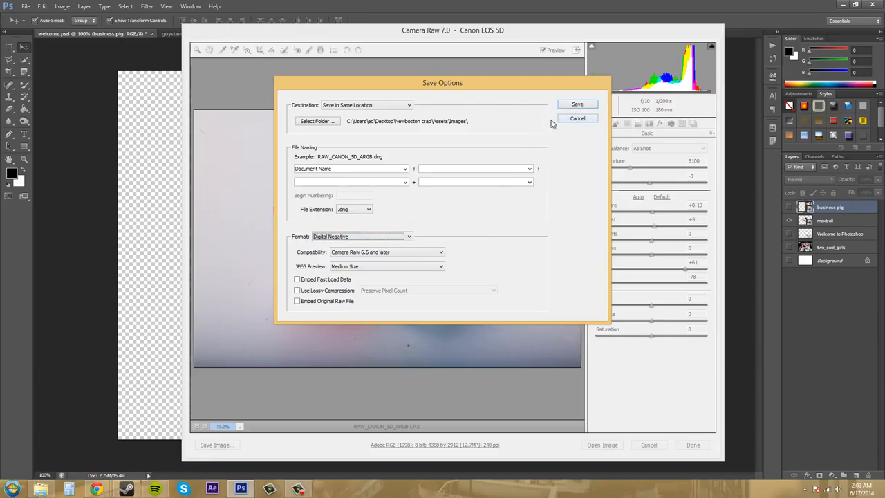
left_click(578, 117)
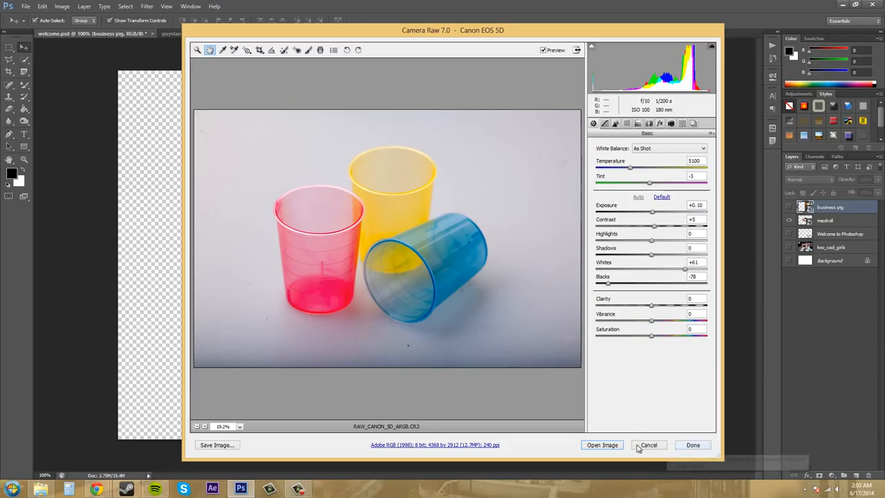
mouse_move(602, 445)
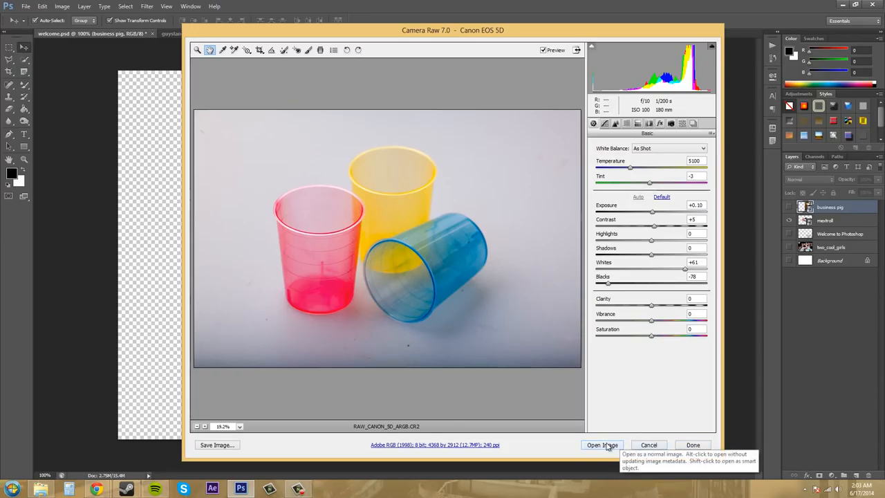
mouse_move(680, 448)
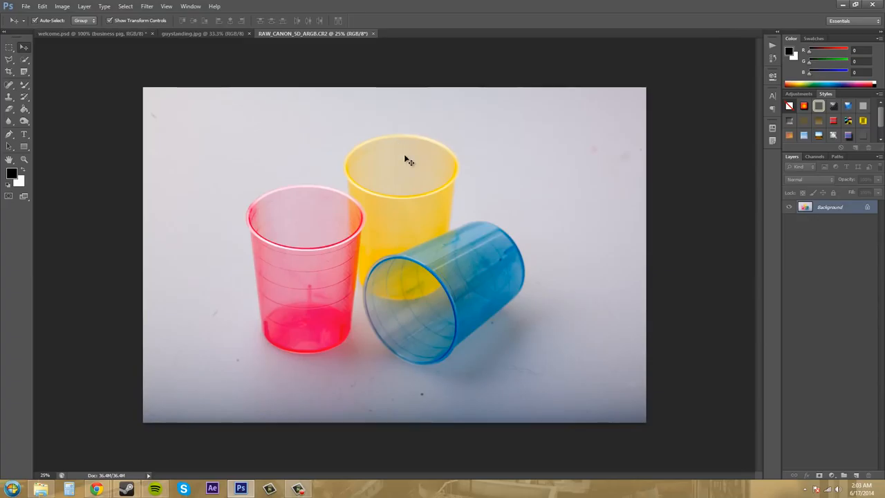
mouse_move(503, 163)
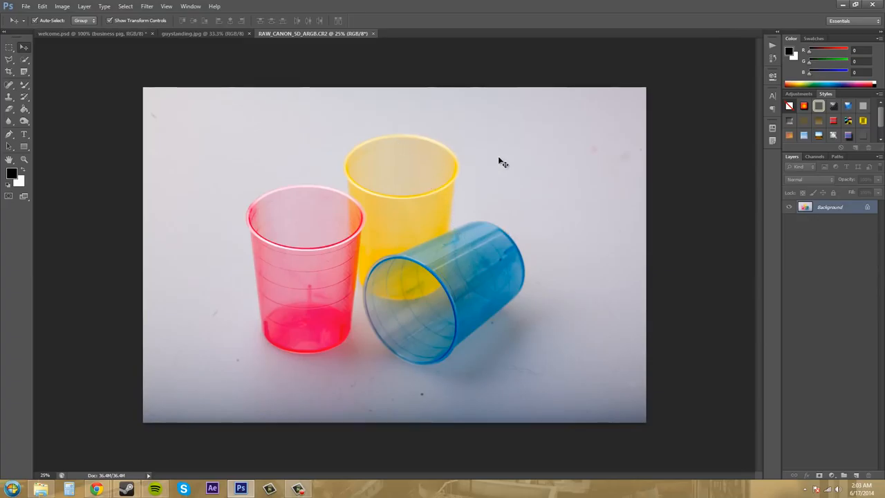
mouse_move(558, 245)
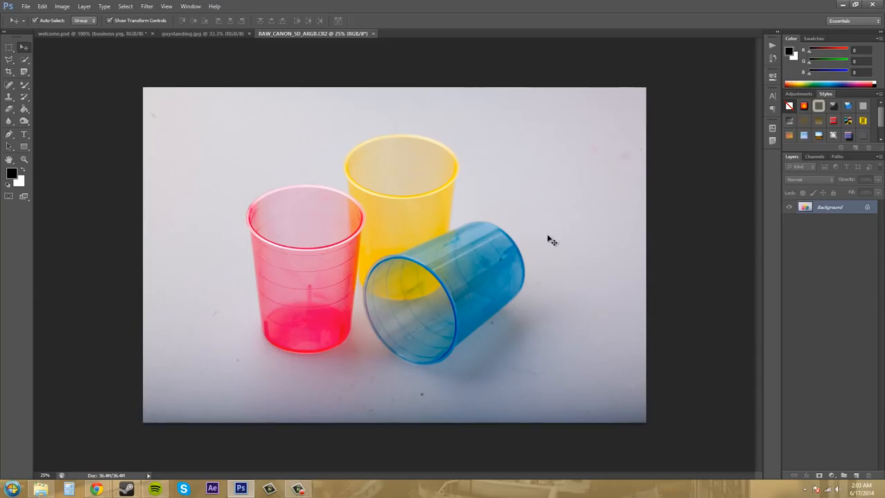
mouse_move(522, 223)
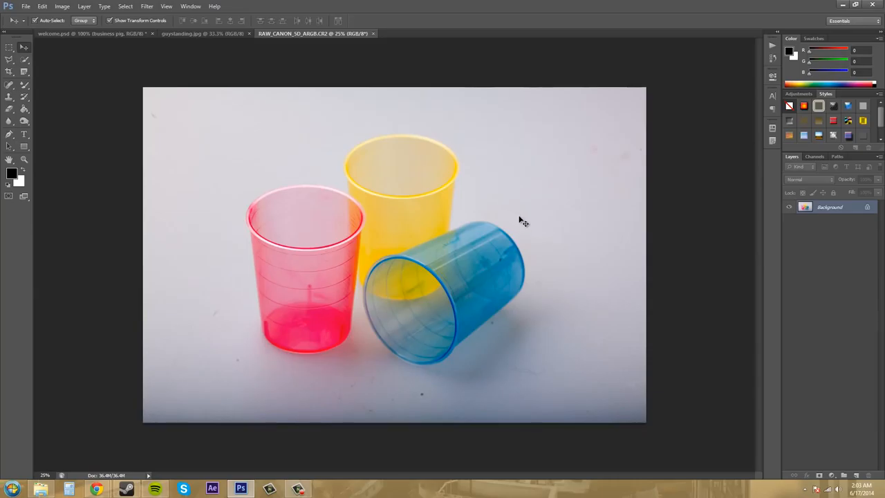